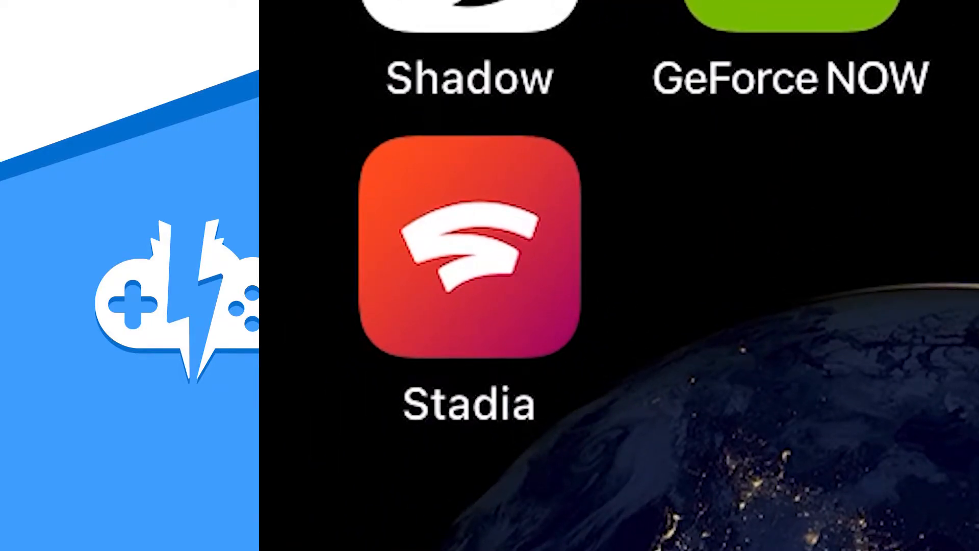
# Launch Safari from the home screen to reach stadia.google.com.
pyautogui.click(467, 256)
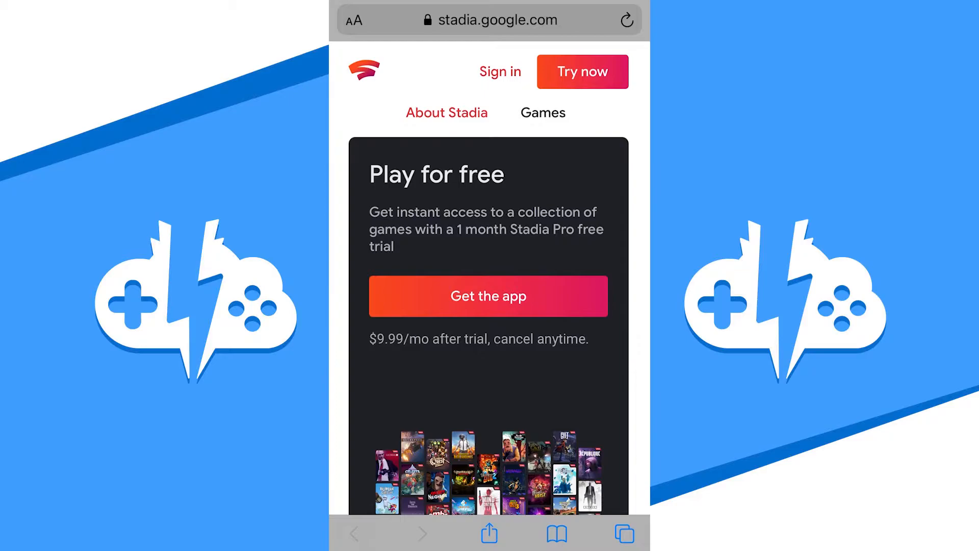
# Sign in to Stadia with the Google account, landing on the signed-in home.
pyautogui.click(500, 72)
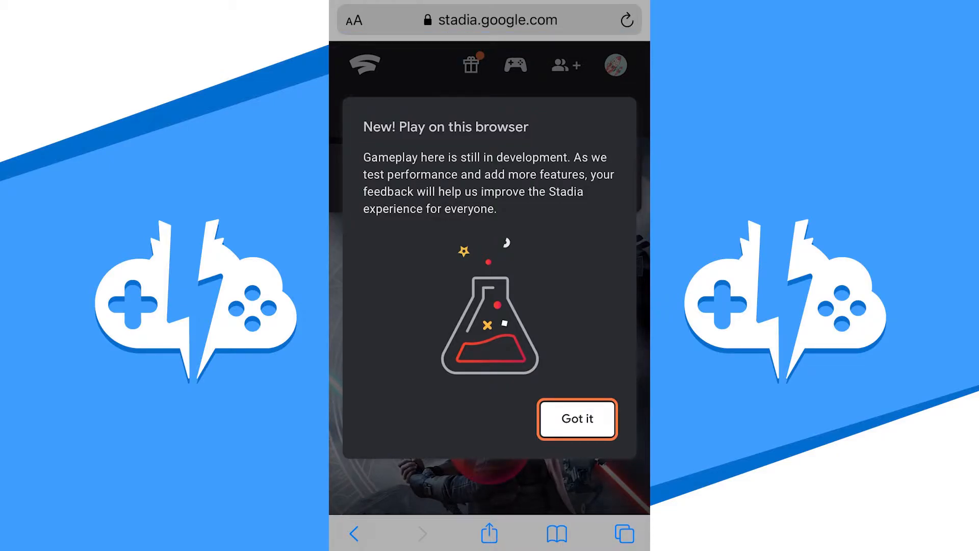
# Dismiss the 'Play on this browser' notice before sharing the page to the home screen.
pyautogui.click(575, 418)
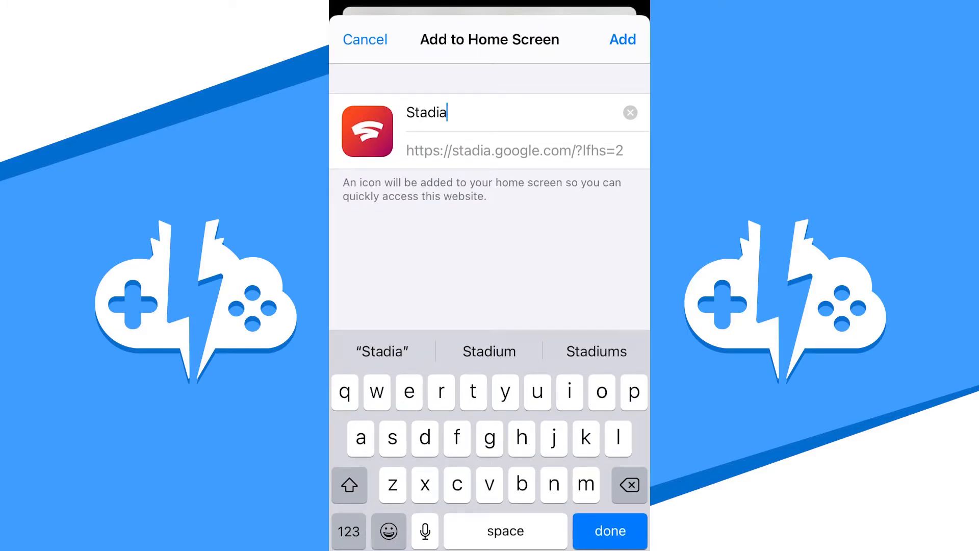
# Add the Stadia shortcut, then remove and fully delete the old Stadia app.
pyautogui.click(365, 40)
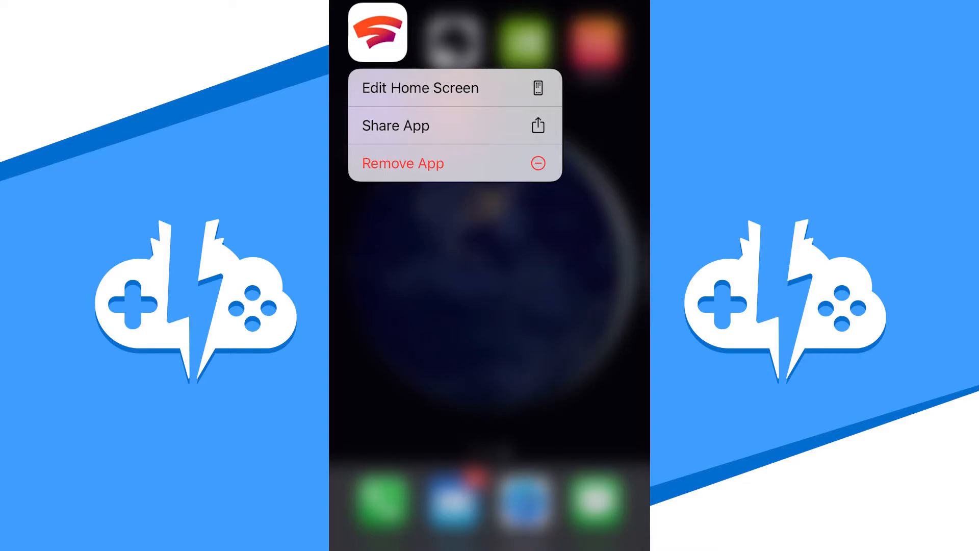
pyautogui.click(402, 163)
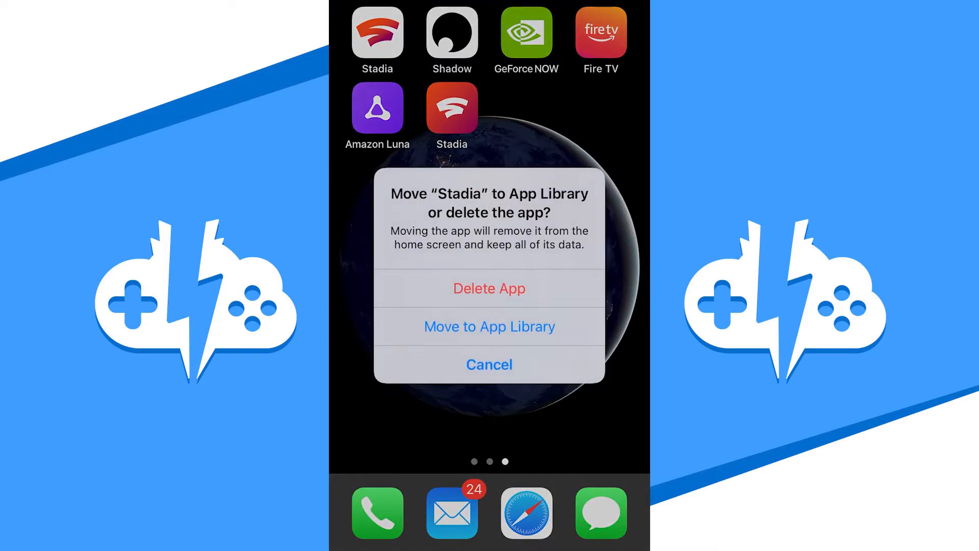
pyautogui.click(488, 287)
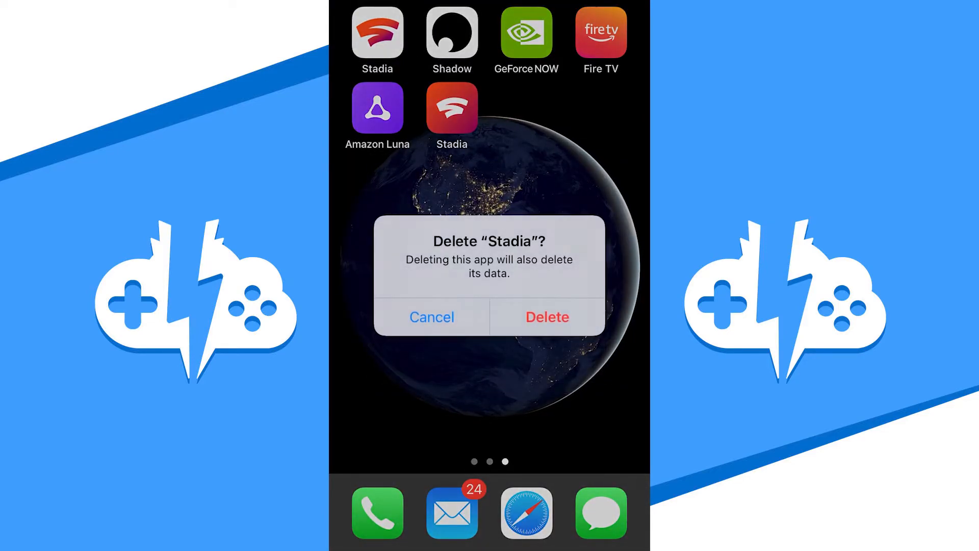
pyautogui.click(545, 316)
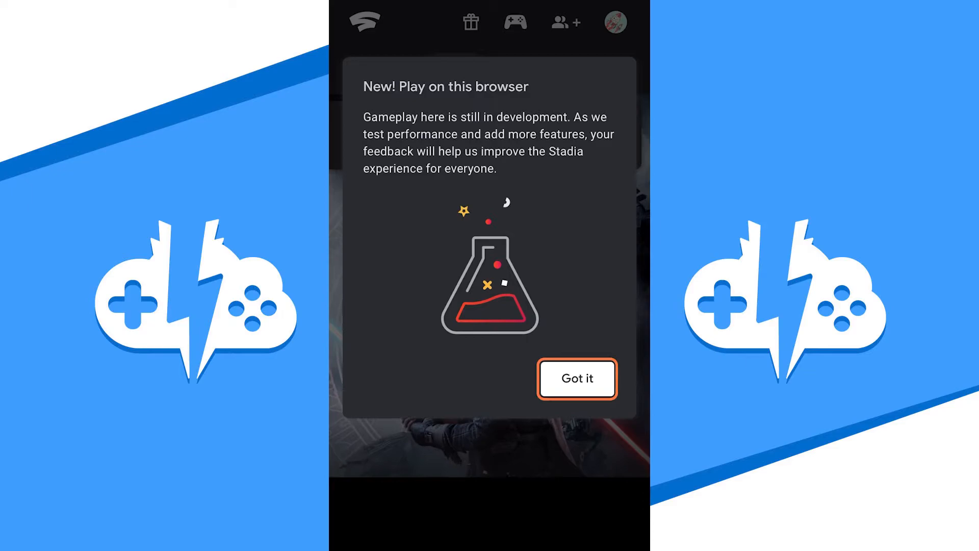
# Dismiss the browser gameplay notice in the full-screen Stadia web app.
pyautogui.click(575, 377)
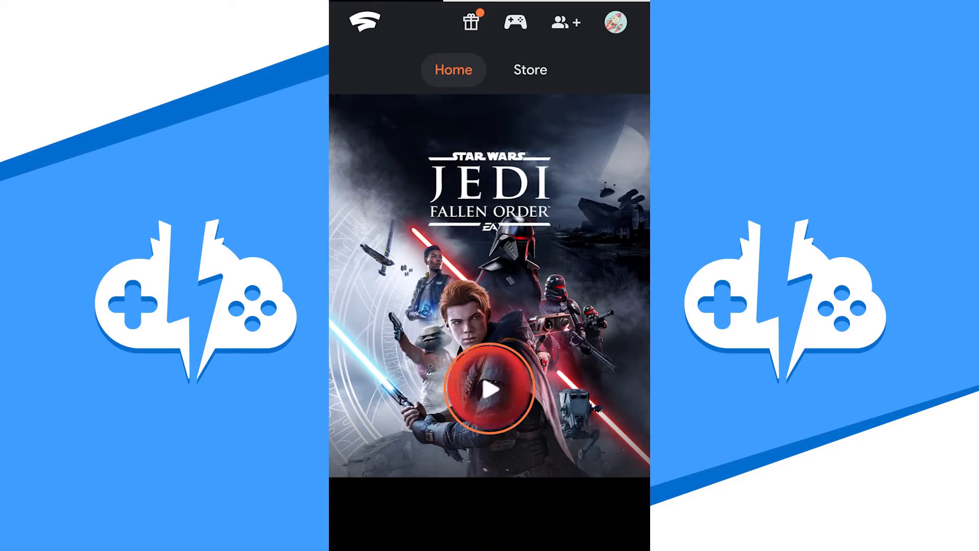
# Launch Jedi: Fallen Order, pair the Xbox Wireless Controller via Bluetooth, and return to the game.
pyautogui.click(490, 391)
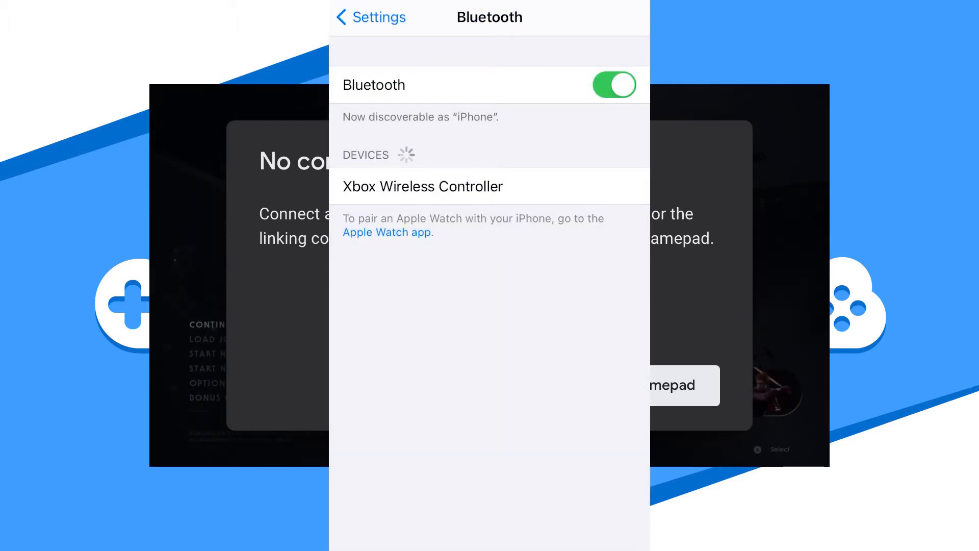
pyautogui.click(422, 185)
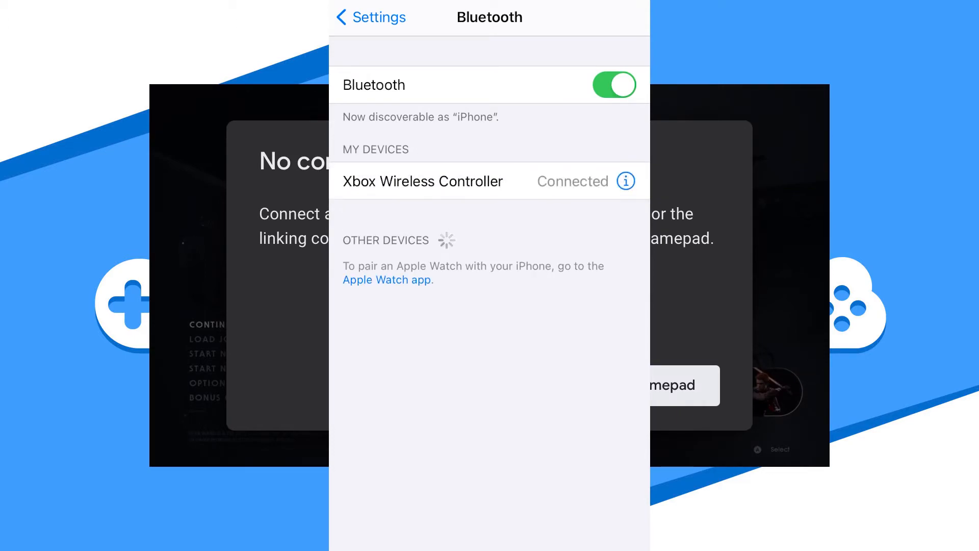
pyautogui.click(369, 18)
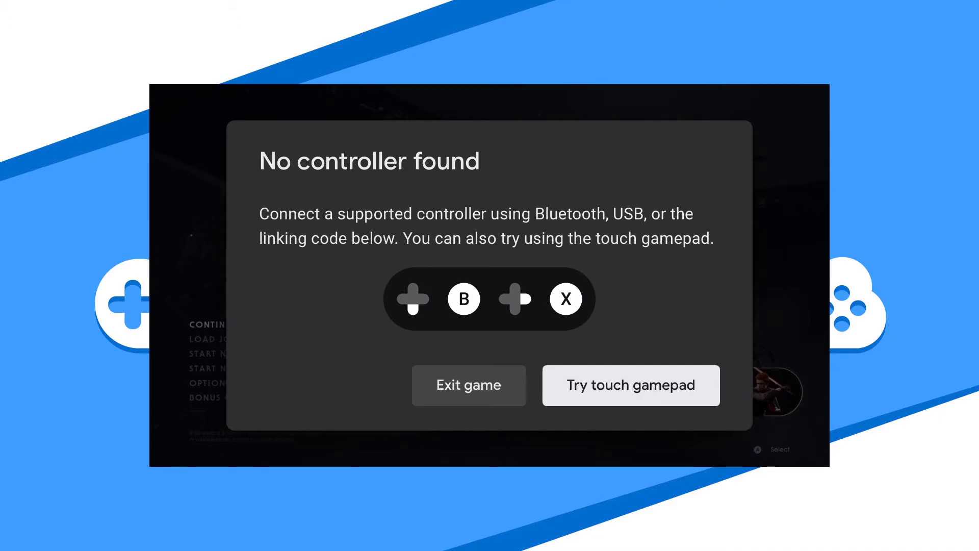
# Switch to the touch gamepad, then exit Jedi: Fallen Order from the Stadia menu.
pyautogui.click(630, 384)
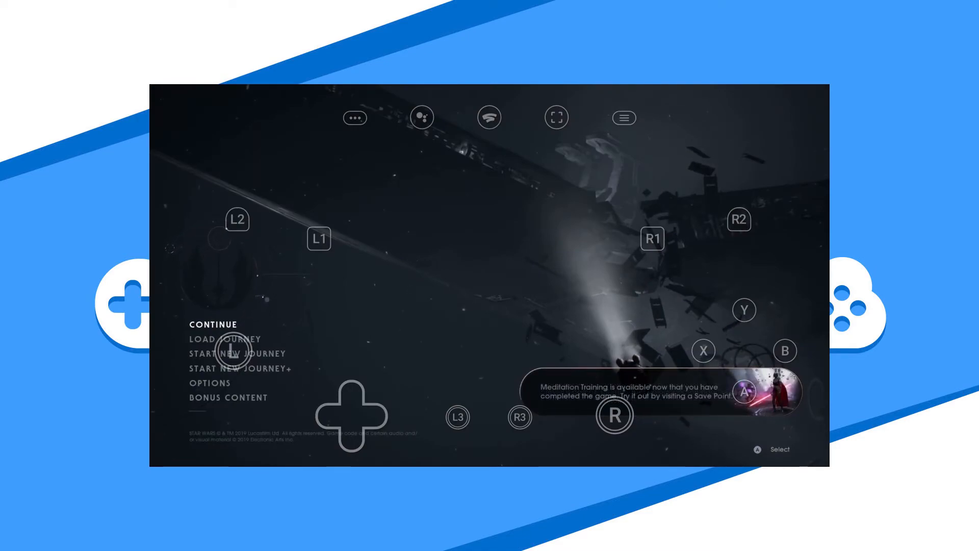
pyautogui.click(622, 117)
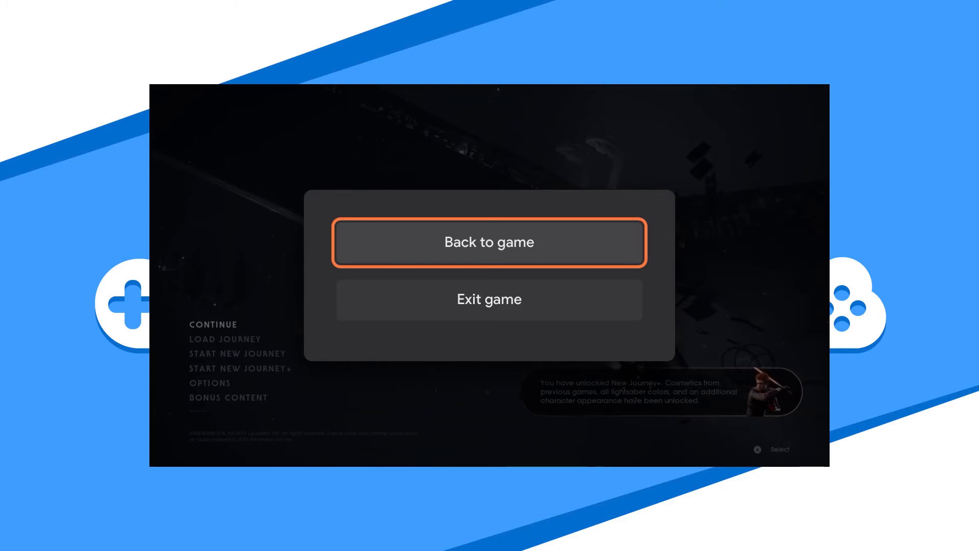
pyautogui.click(489, 298)
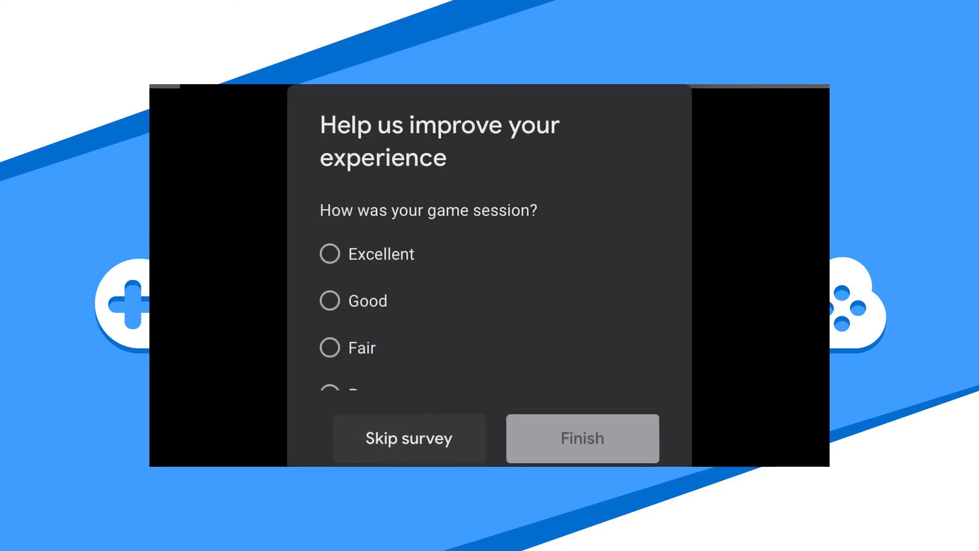
# Skip the post-game feedback survey to return to the Stadia home.
pyautogui.scroll(-3)
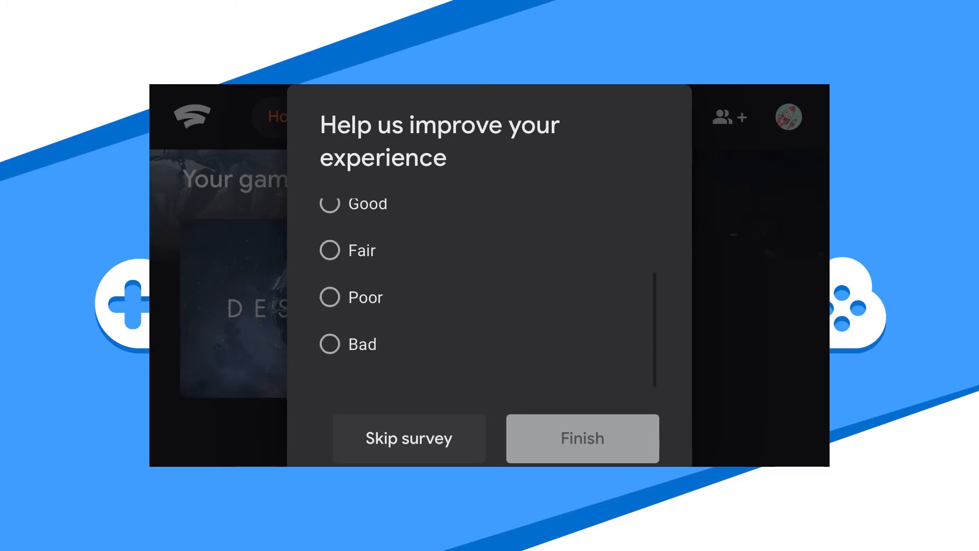
pyautogui.scroll(3)
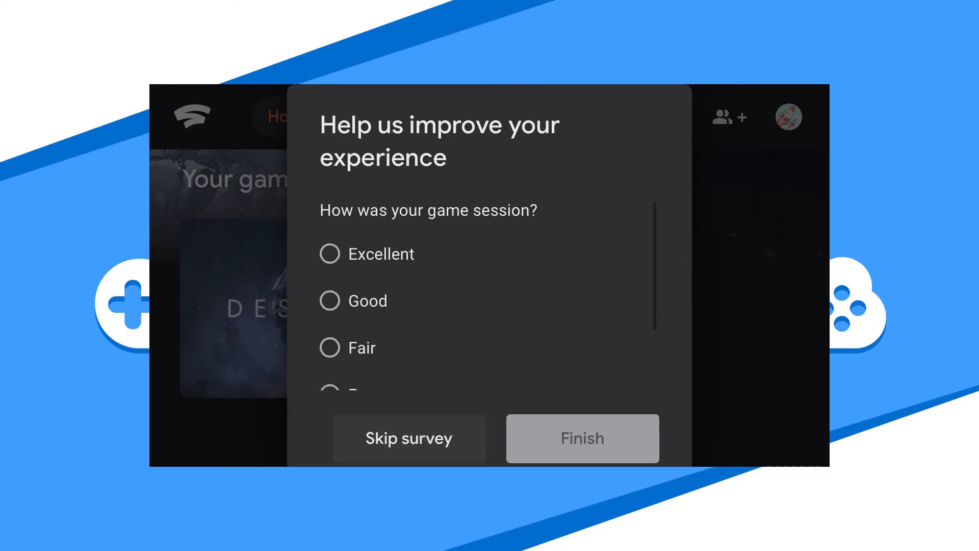
pyautogui.click(408, 437)
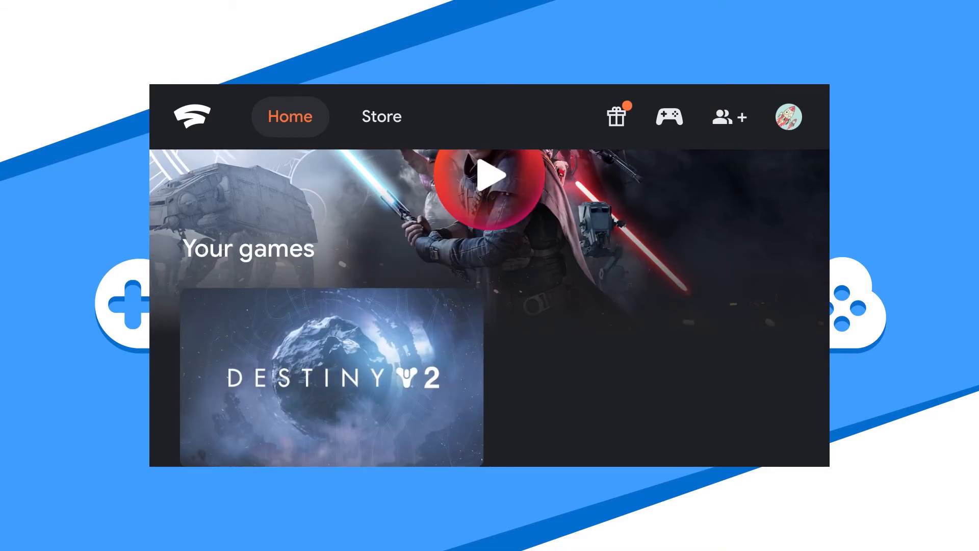
# Launch Destiny 2 from the Your games row.
pyautogui.click(489, 177)
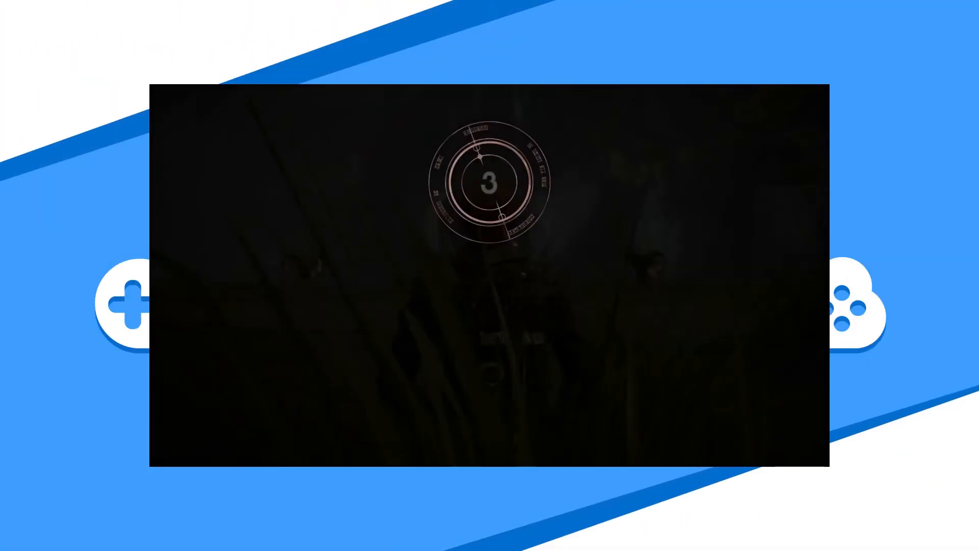